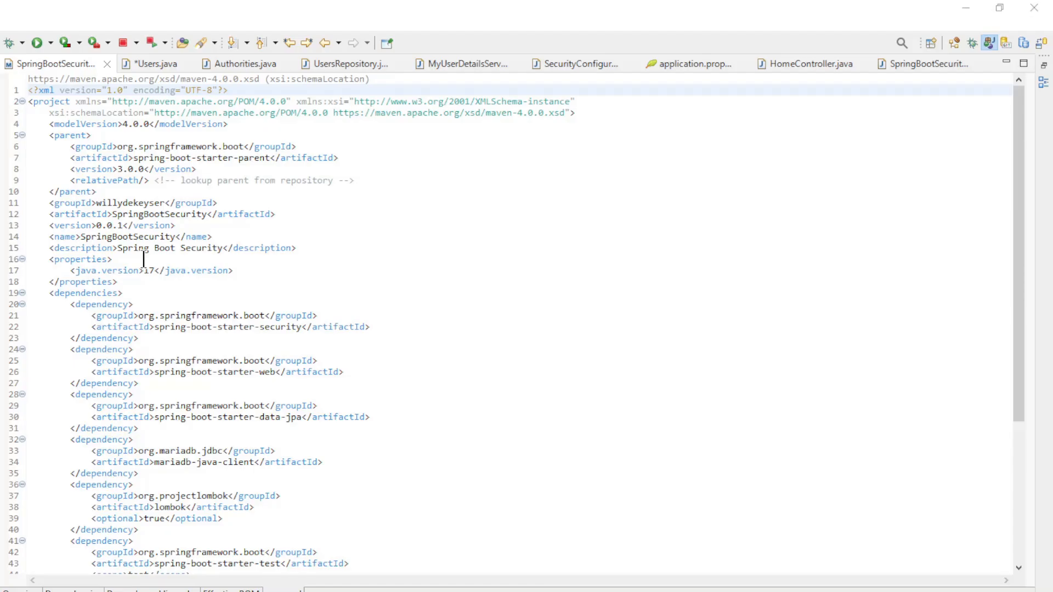
pyautogui.moveTo(235, 240)
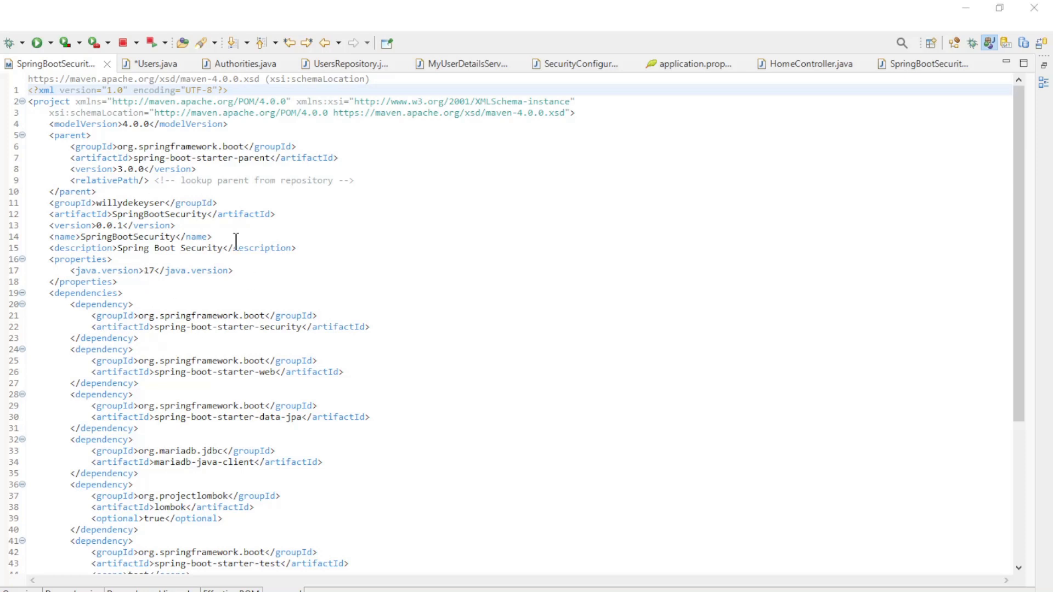
# Step: Highlight the lombok dependency in the project configuration
pyautogui.click(149, 428)
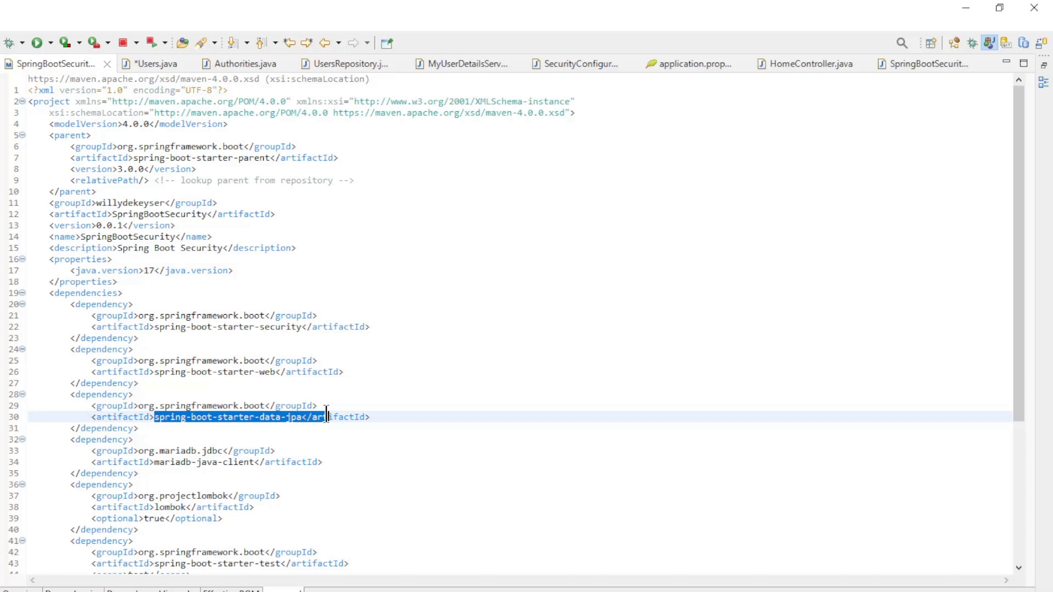
pyautogui.moveTo(153, 464)
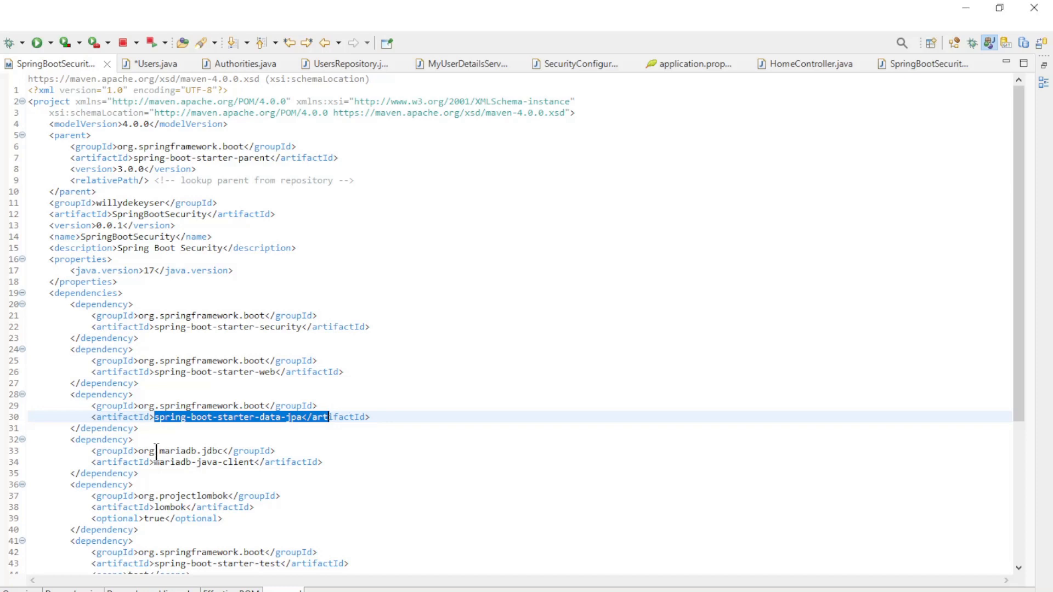
pyautogui.doubleClick(170, 462)
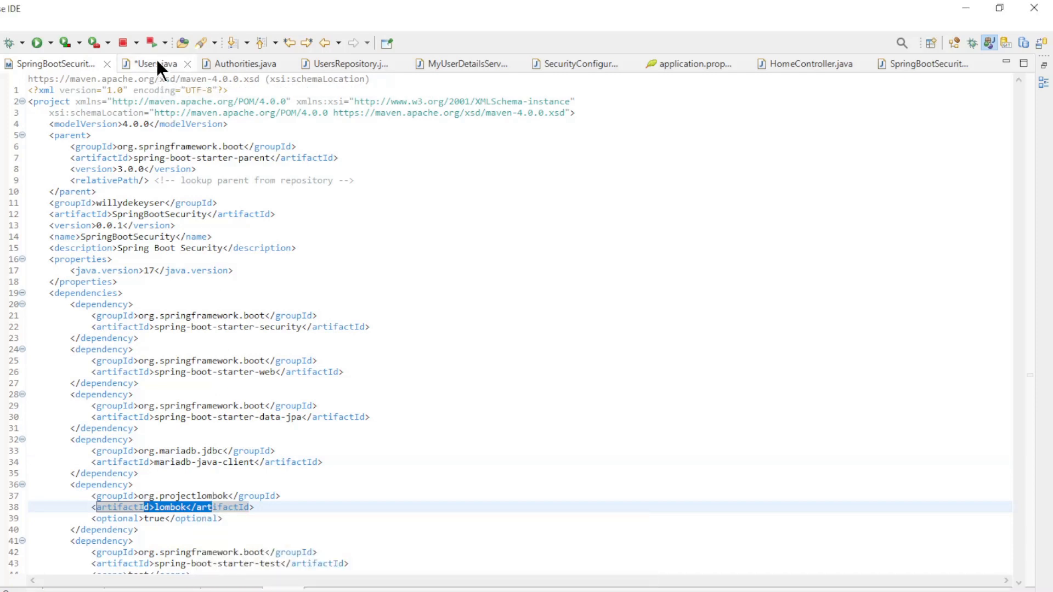
# Step: Review the Users and Authorities entities, then show the UsersRepository interface
pyautogui.click(155, 63)
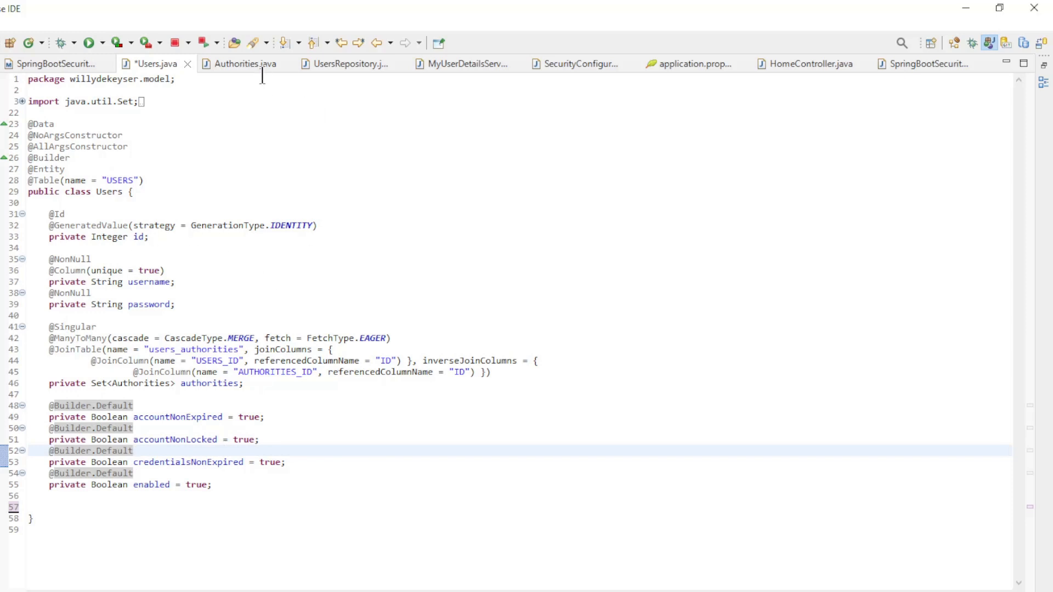
pyautogui.click(243, 63)
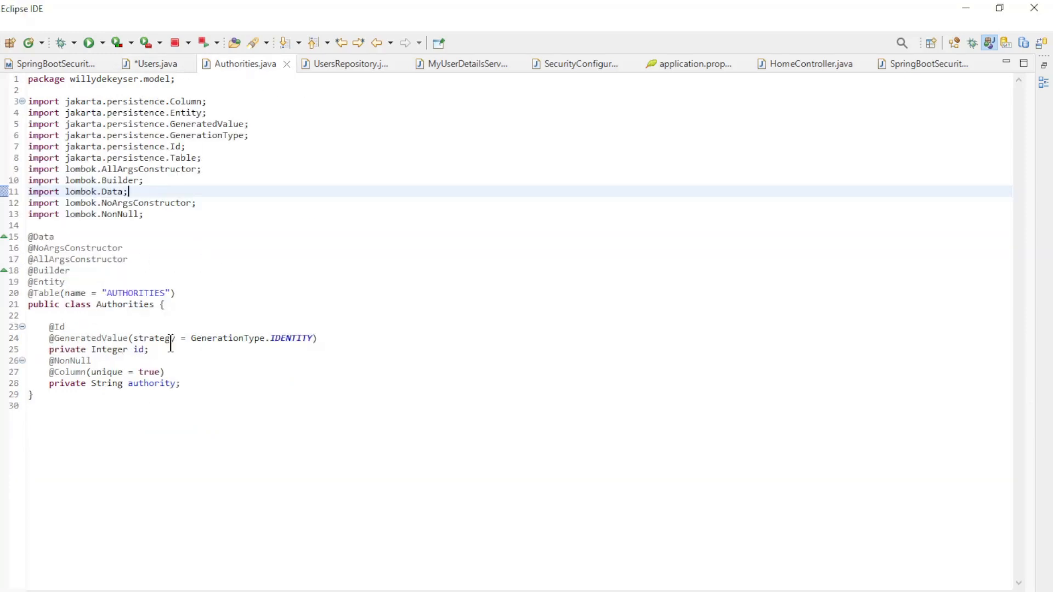
pyautogui.click(153, 63)
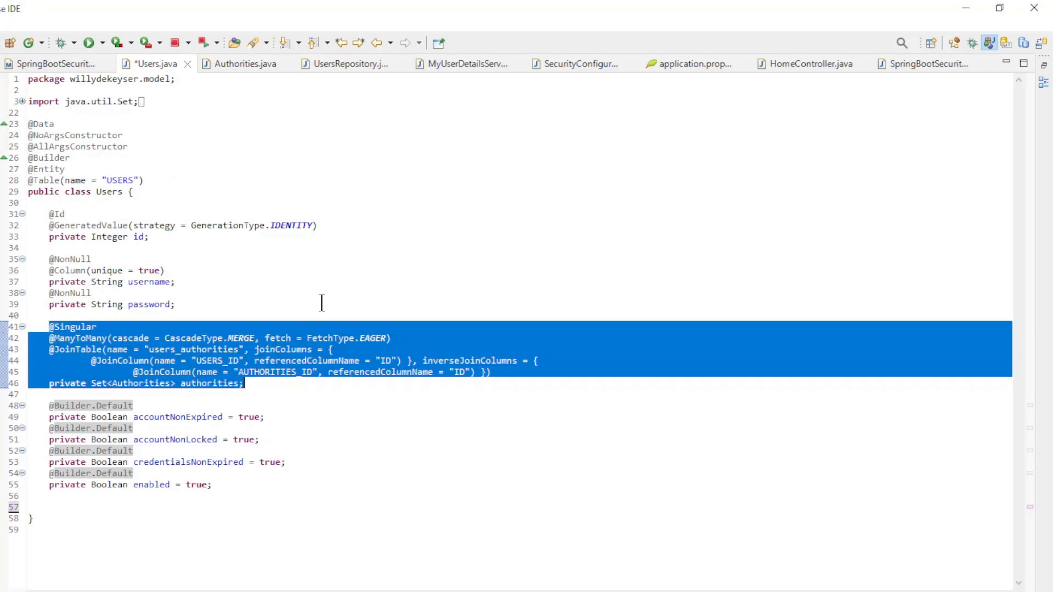
pyautogui.click(350, 63)
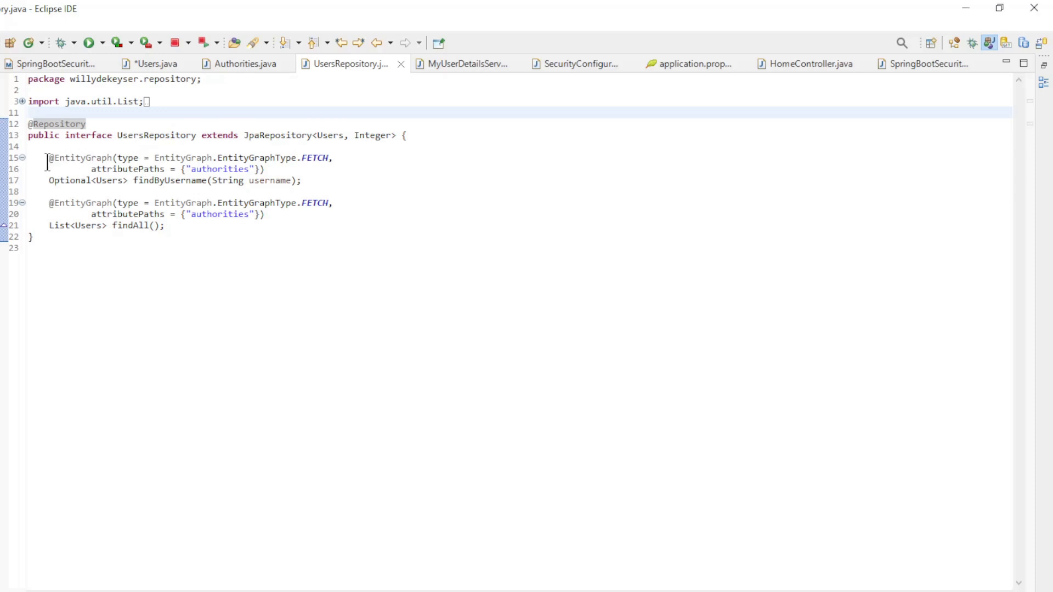
pyautogui.moveTo(48, 158); pyautogui.dragTo(164, 236)
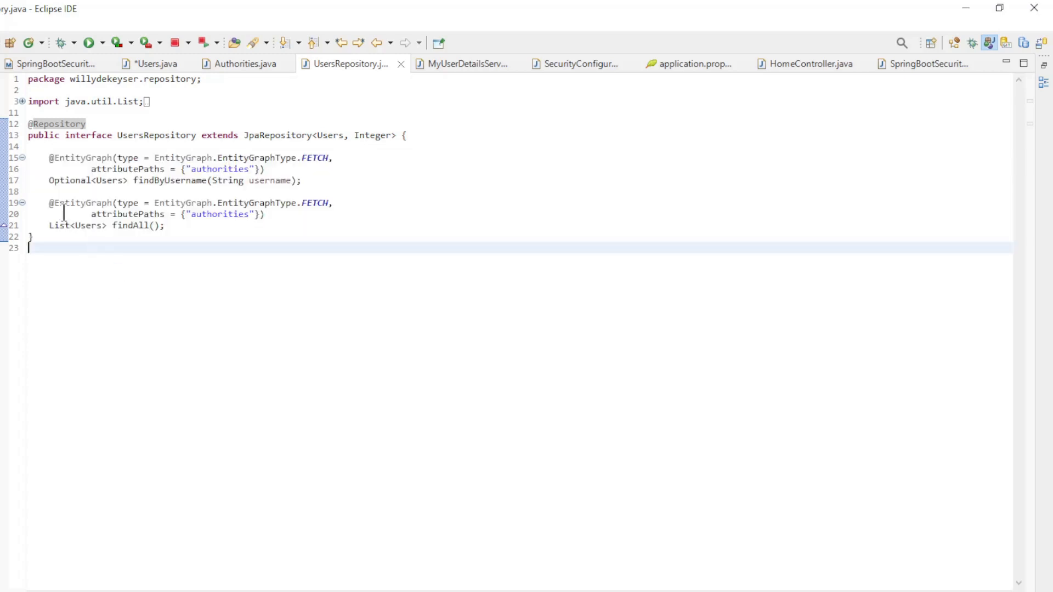
pyautogui.moveTo(48, 203); pyautogui.dragTo(266, 215)
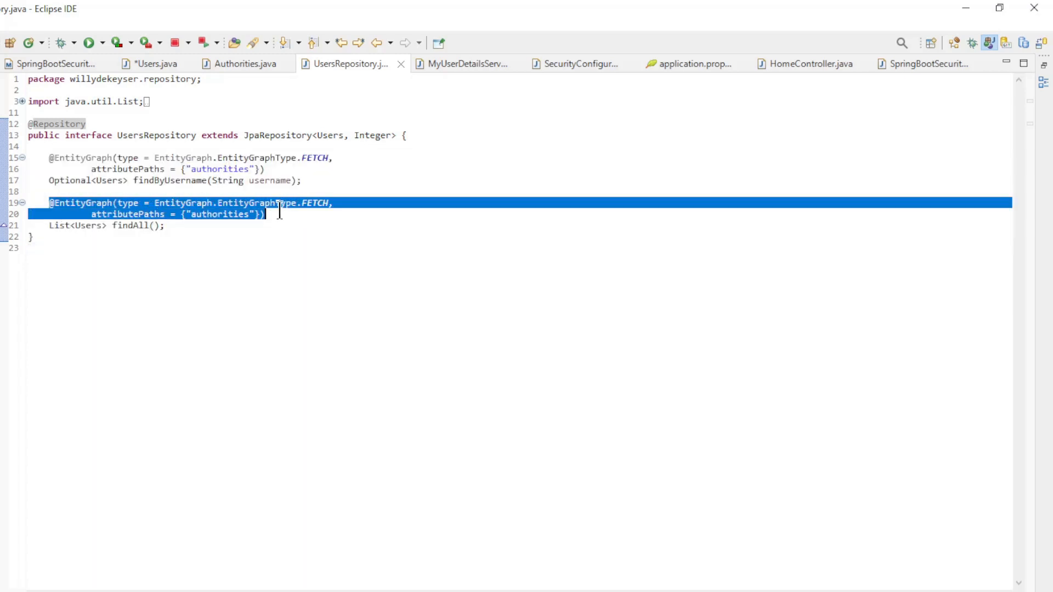
pyautogui.moveTo(251, 203)
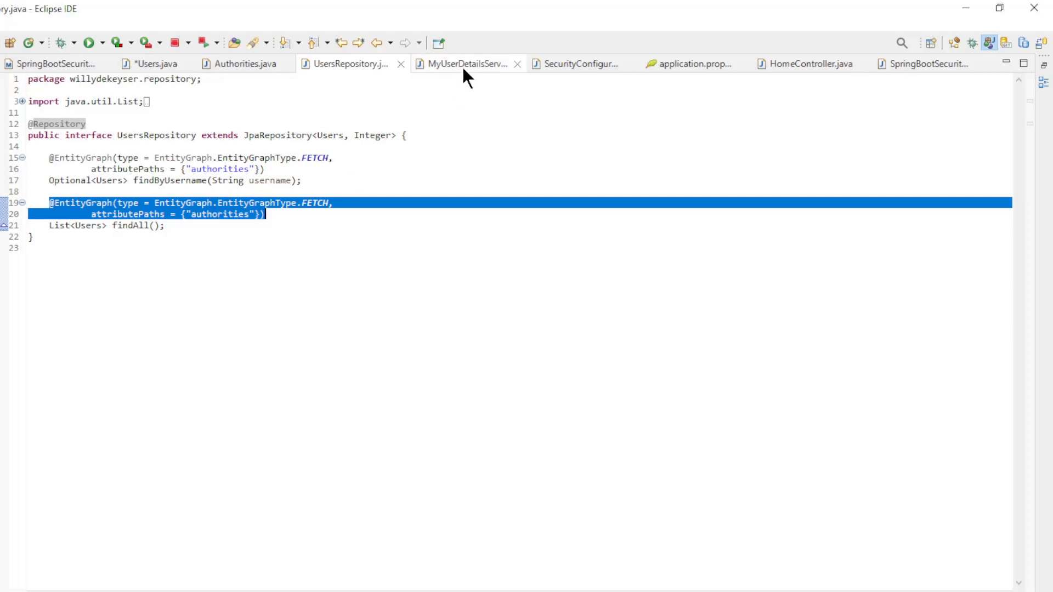
# Step: Inspect MyUserDetailsService: the UserDetailsService interface, loadUserByUsername and its missing-user check
pyautogui.click(463, 63)
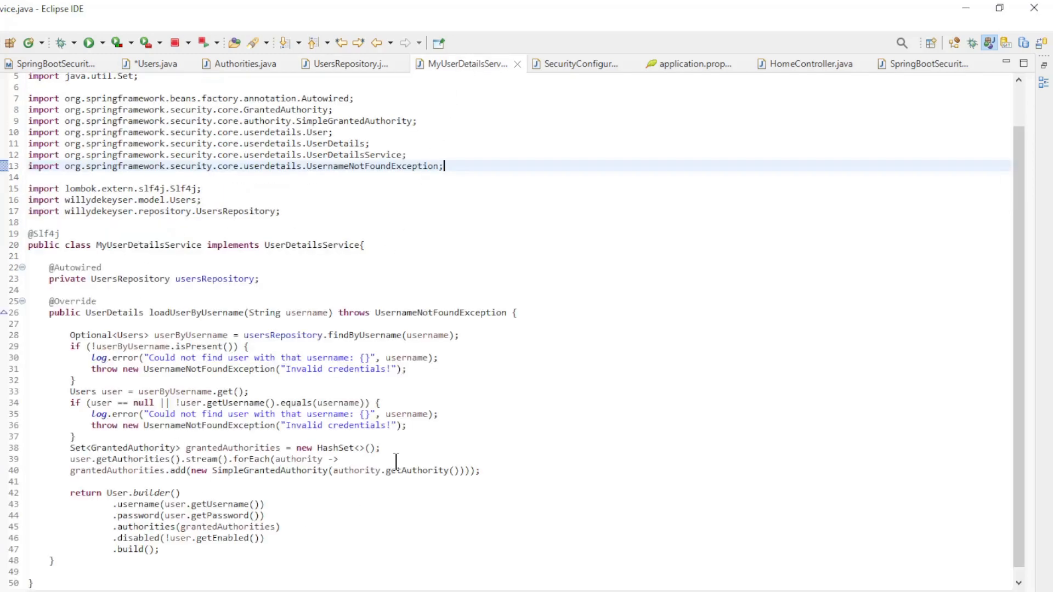
pyautogui.doubleClick(147, 244)
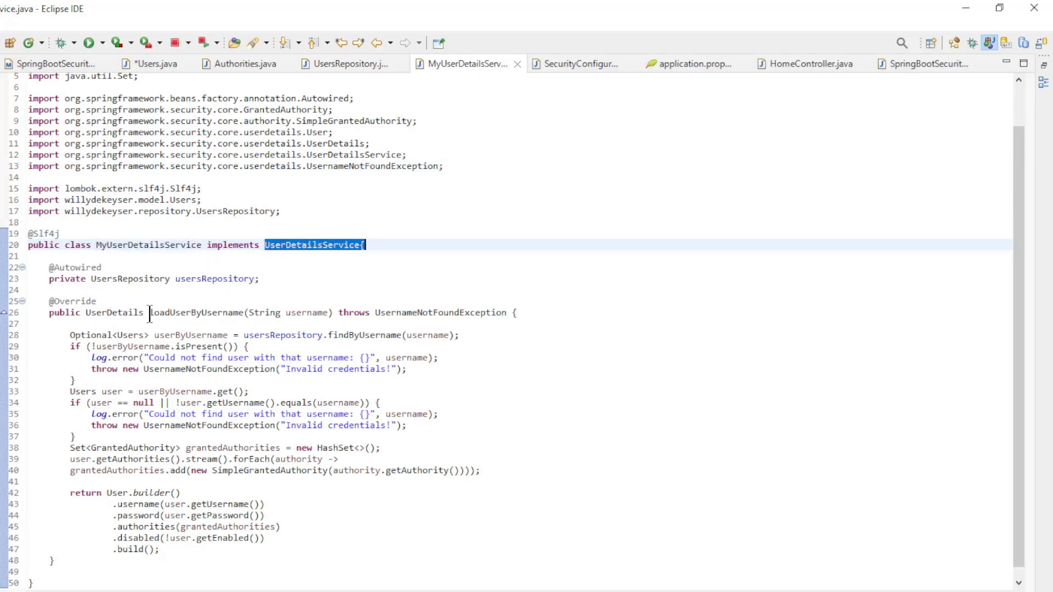
pyautogui.doubleClick(194, 312)
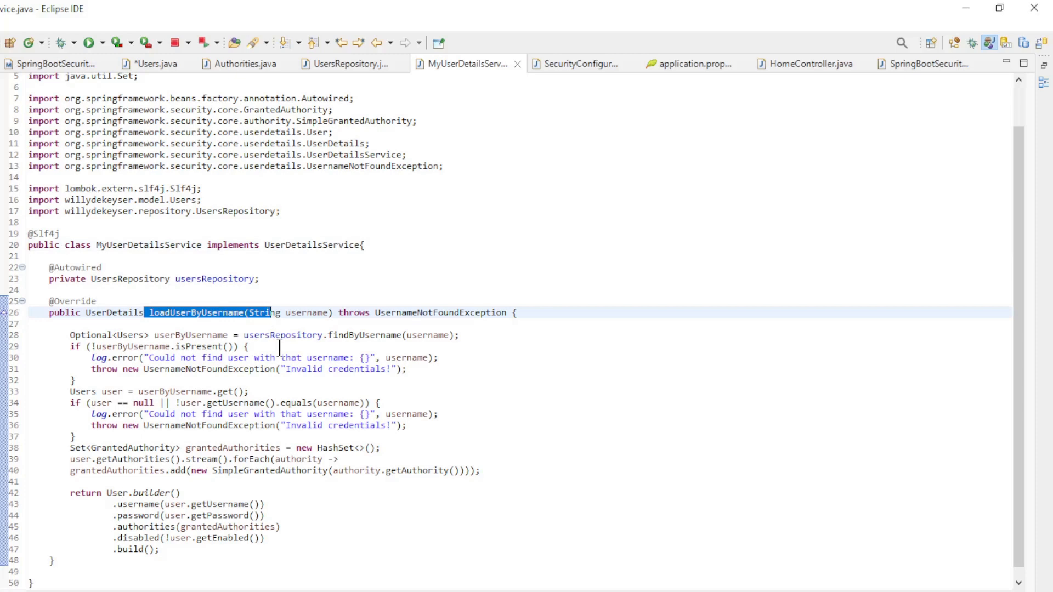
pyautogui.click(74, 346)
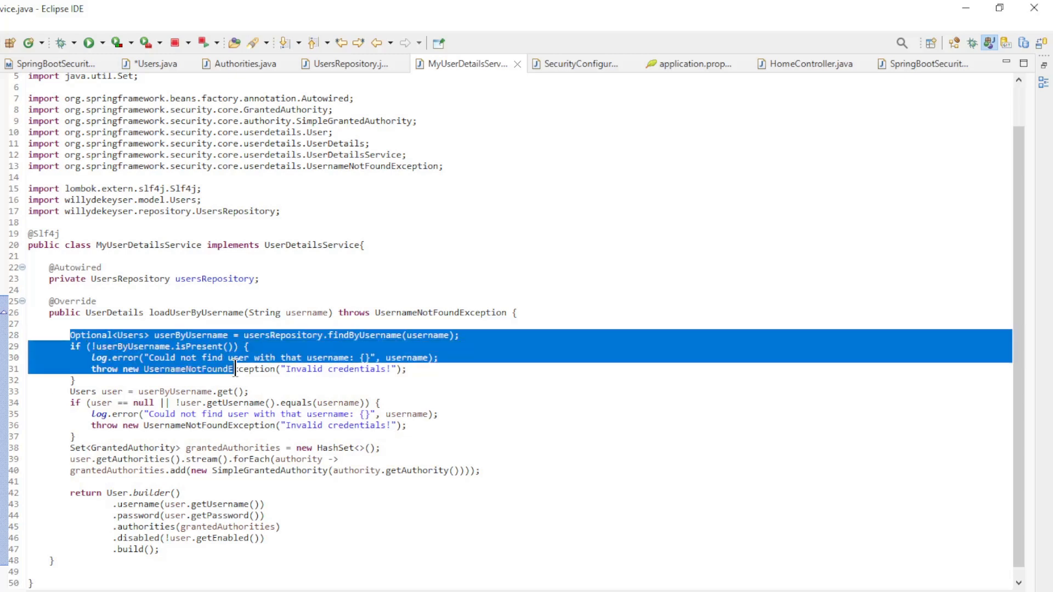
pyautogui.click(71, 392)
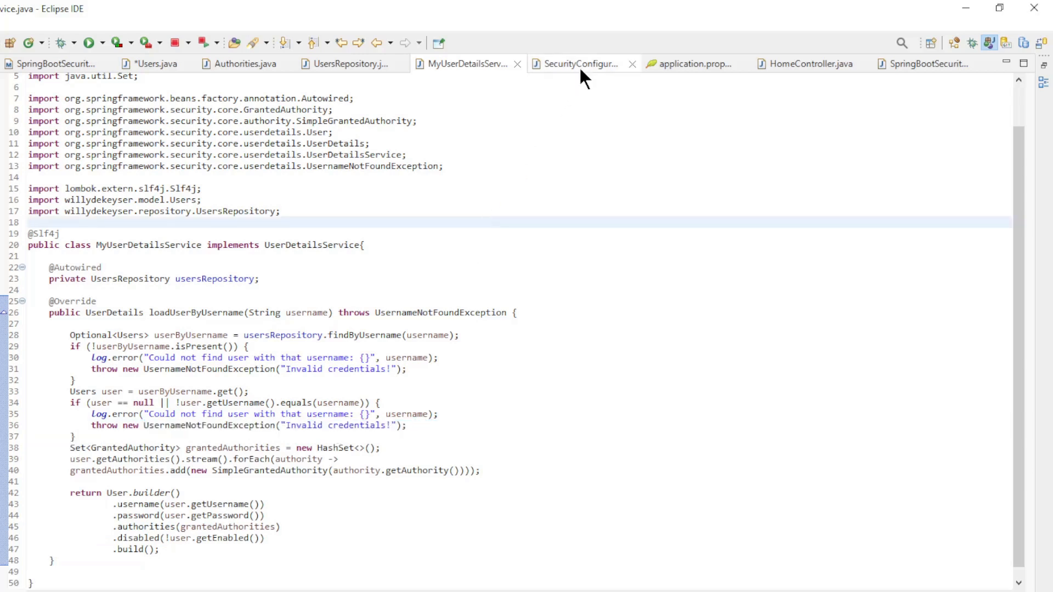
# Step: Review the BCryptPasswordEncoder bean in SecurityConfiguration, then show application.properties
pyautogui.click(577, 64)
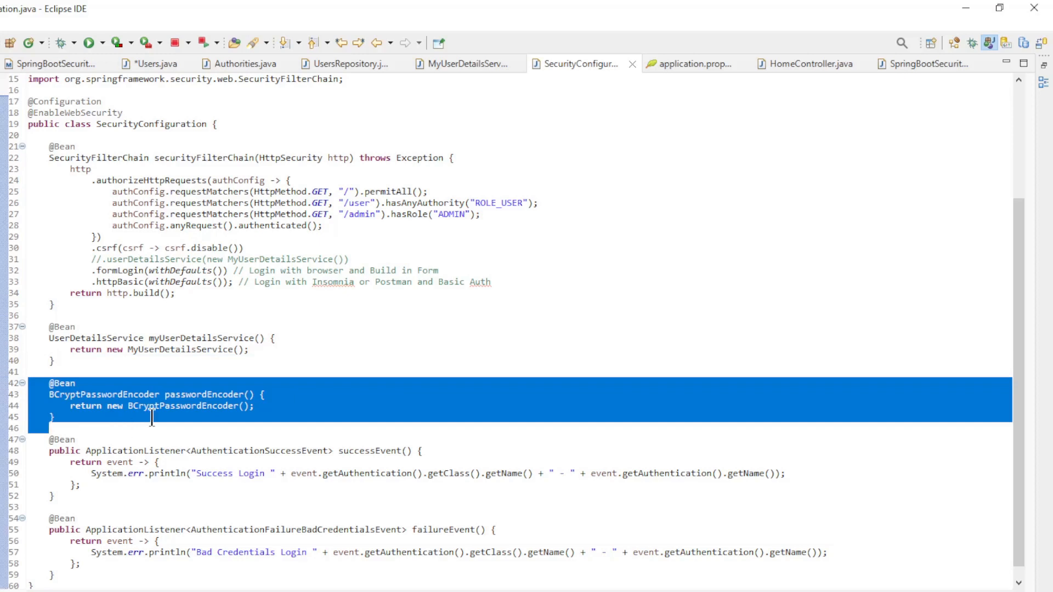
pyautogui.moveTo(170, 391)
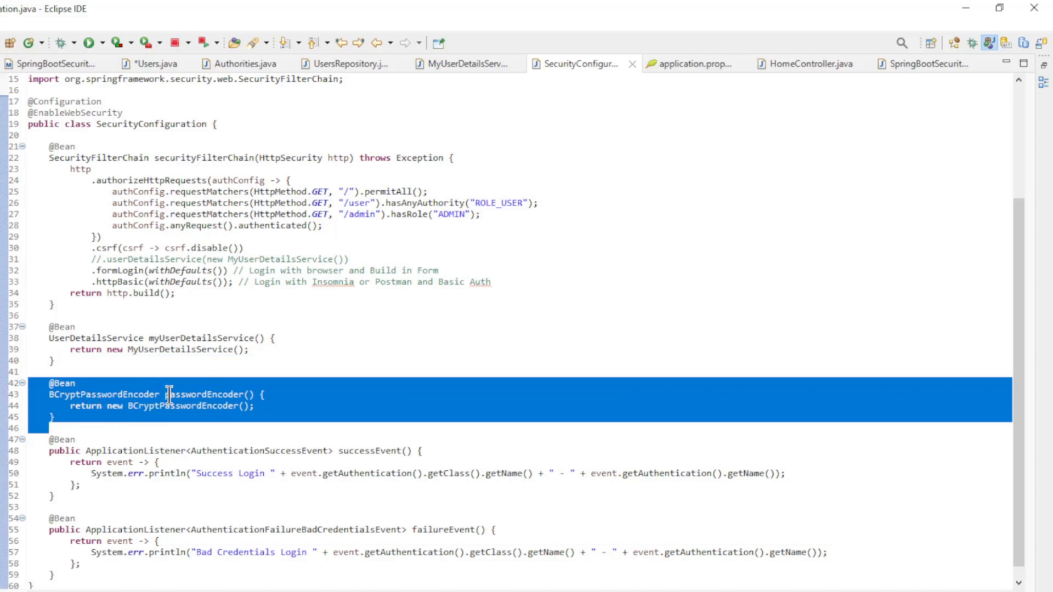
pyautogui.click(693, 63)
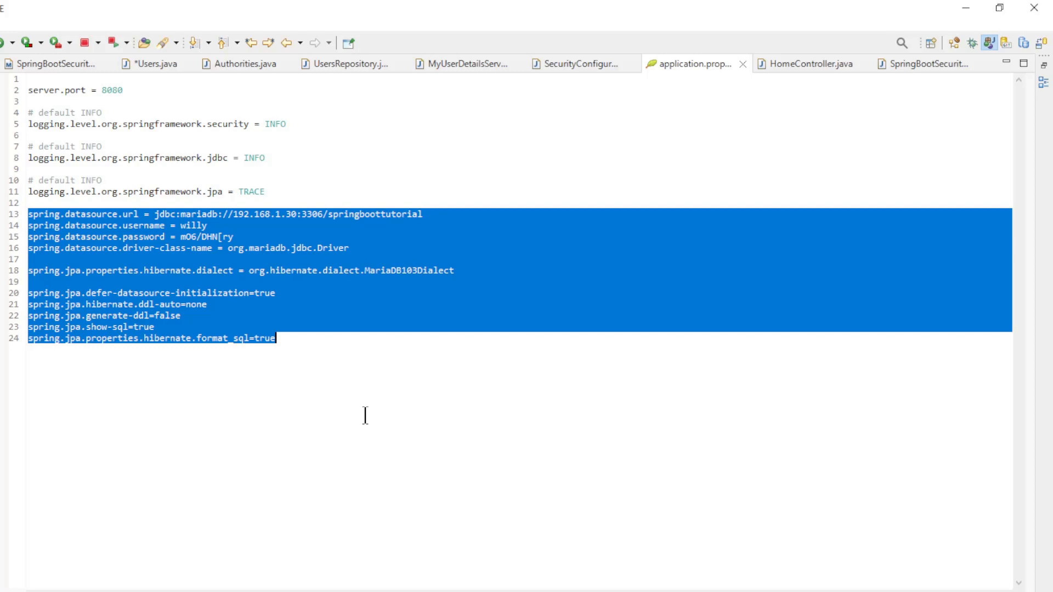
# Step: Show HomeController's home, user and admin endpoint mappings
pyautogui.click(810, 64)
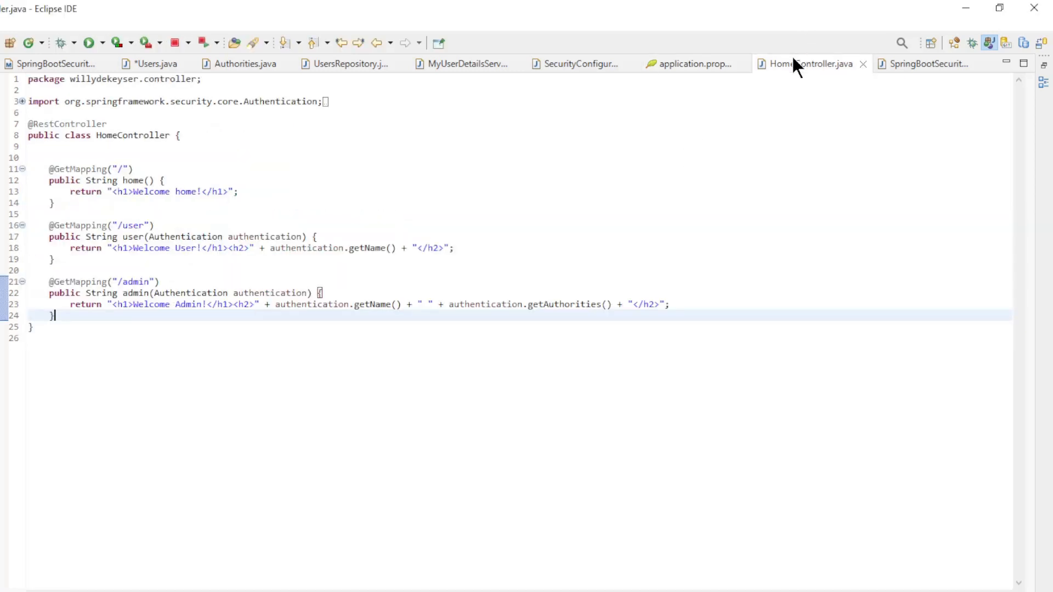
pyautogui.click(930, 63)
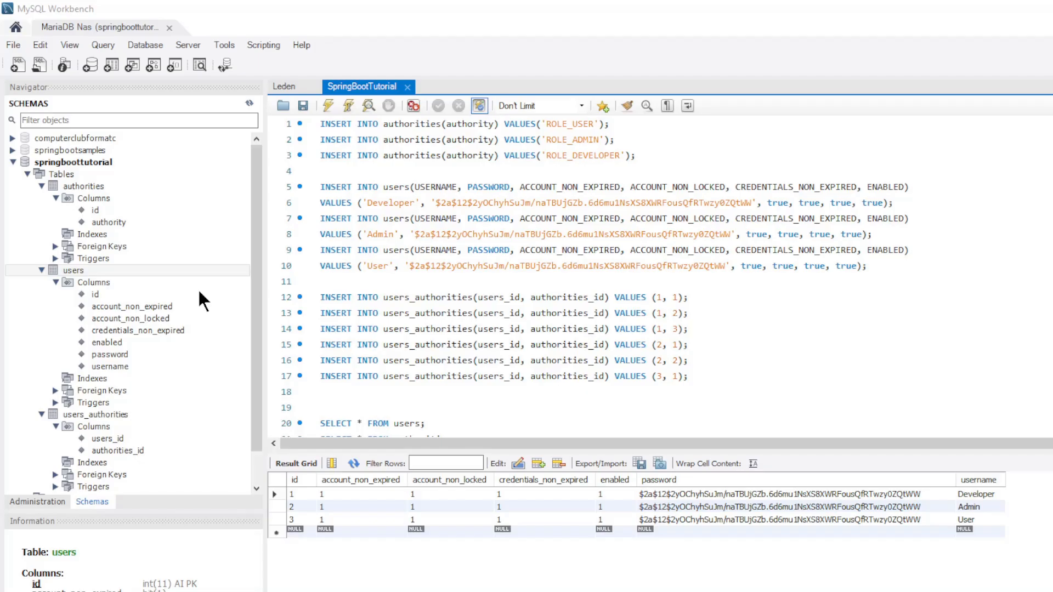
pyautogui.moveTo(81, 167)
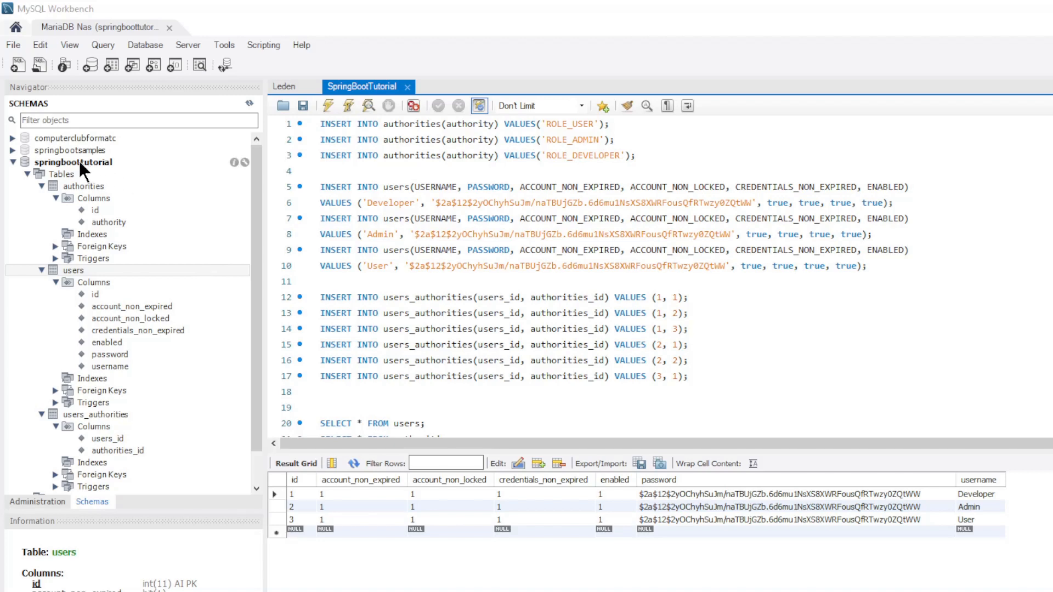
pyautogui.moveTo(119, 187)
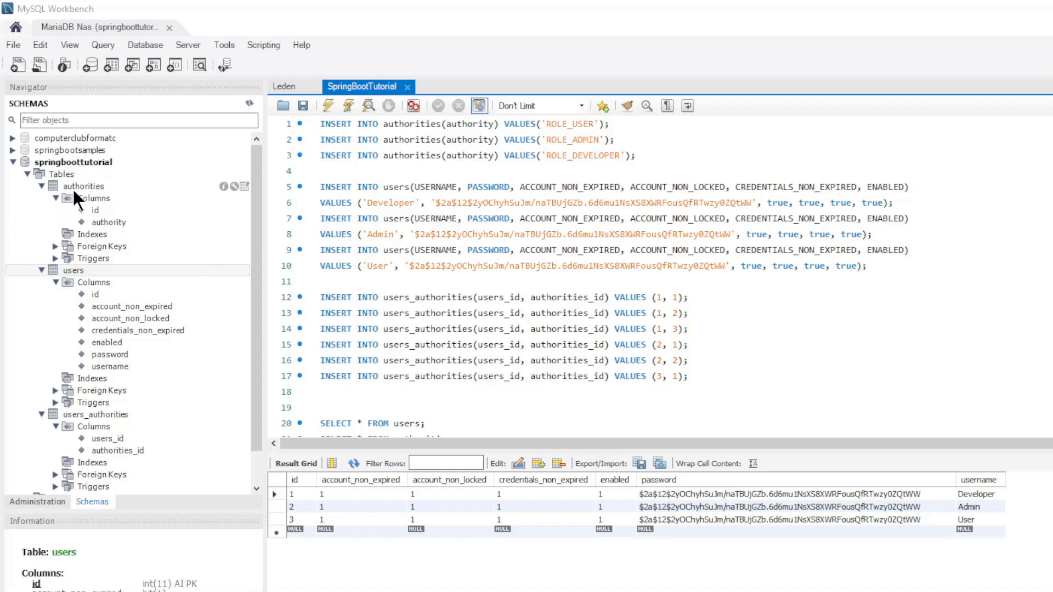
pyautogui.moveTo(51, 339)
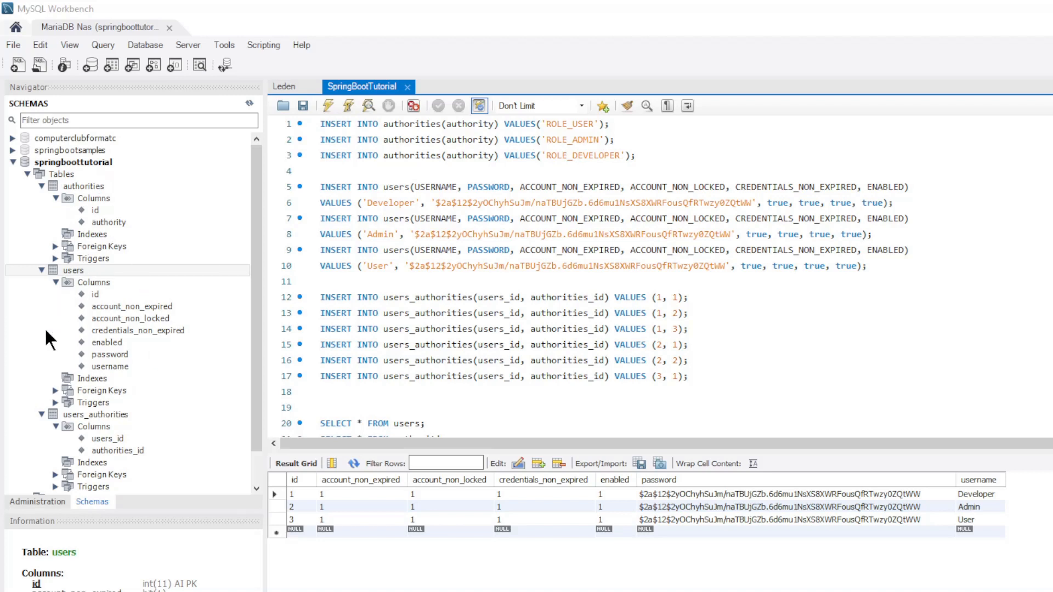
pyautogui.moveTo(136, 437)
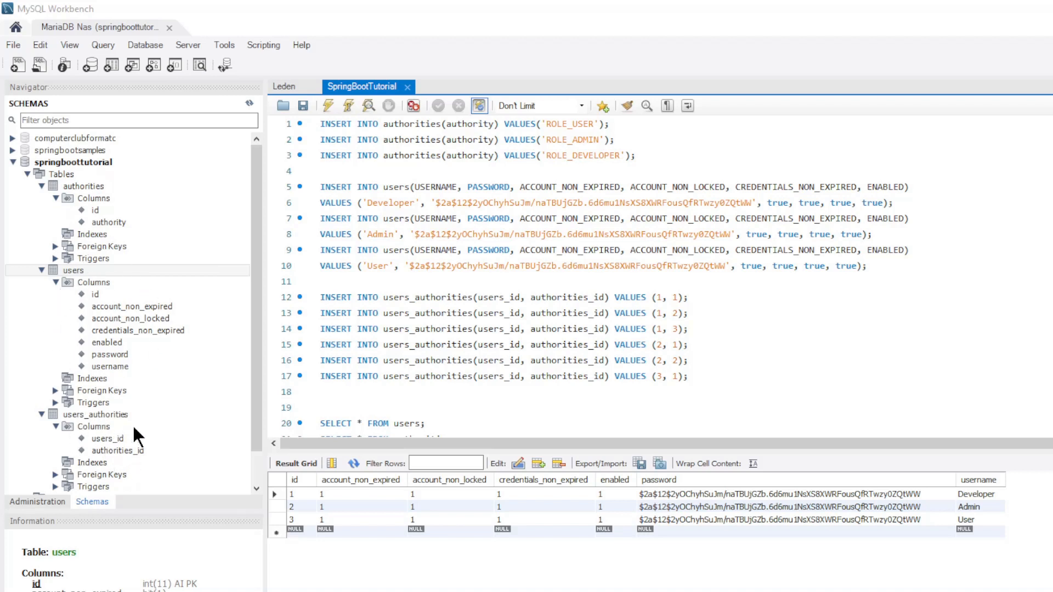
pyautogui.moveTo(284, 221)
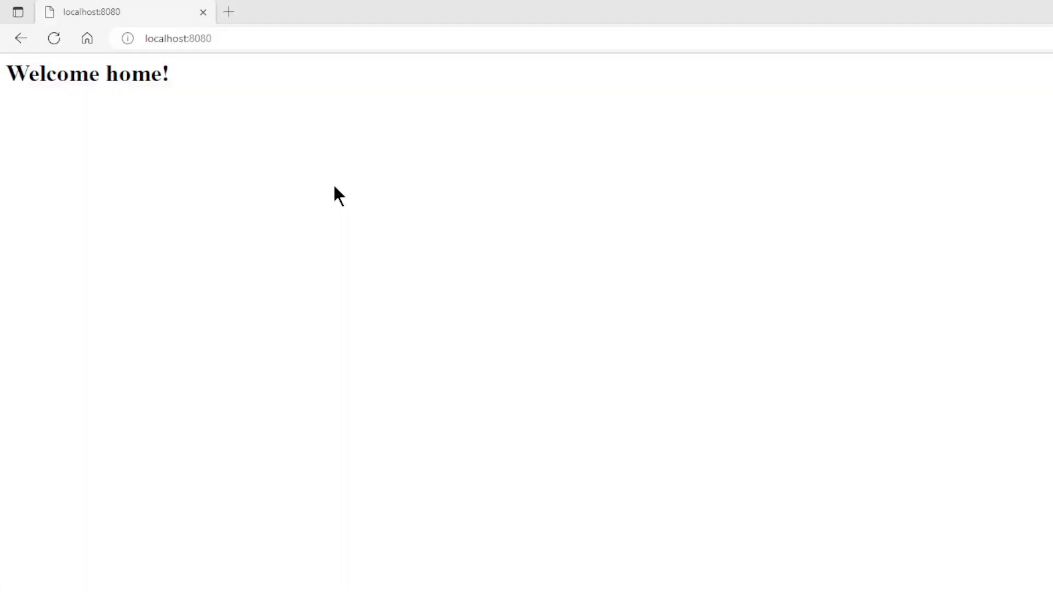
pyautogui.moveTo(139, 72)
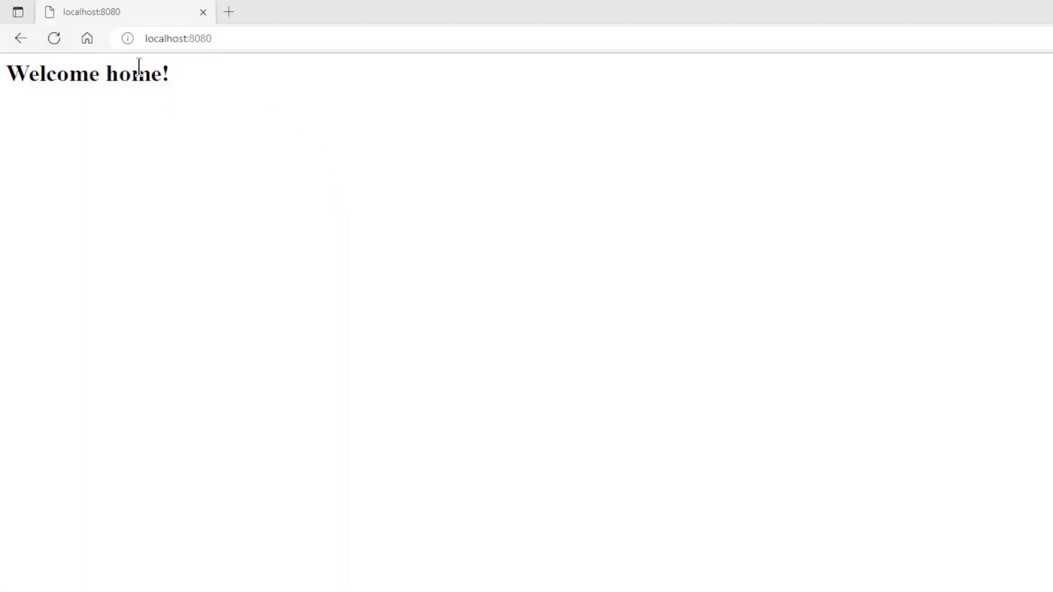
pyautogui.moveTo(678, 99)
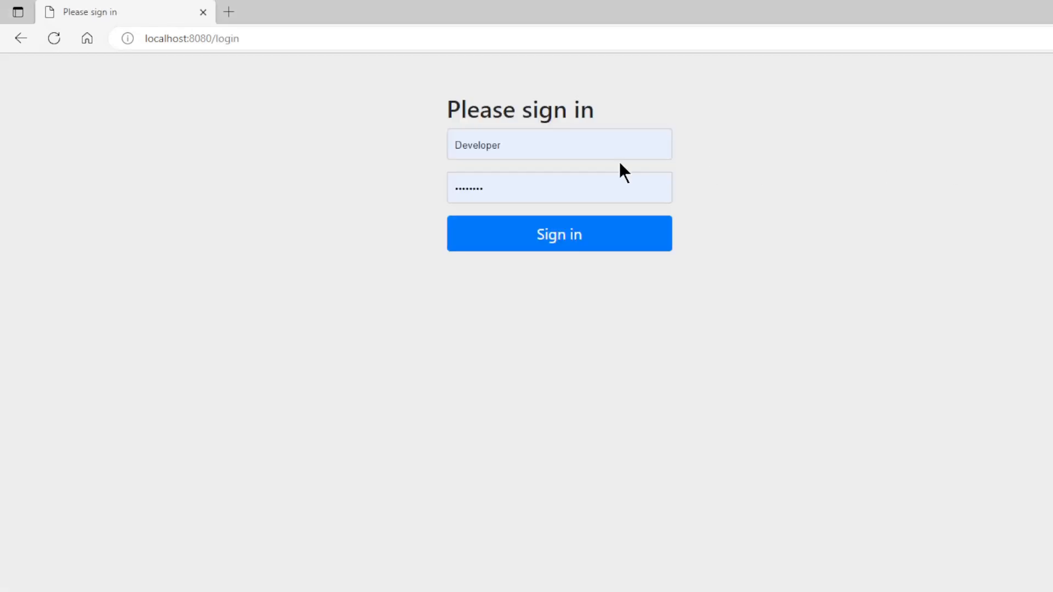
# Step: Sign in with the saved Developer credentials to reach the Welcome User page
pyautogui.click(559, 144)
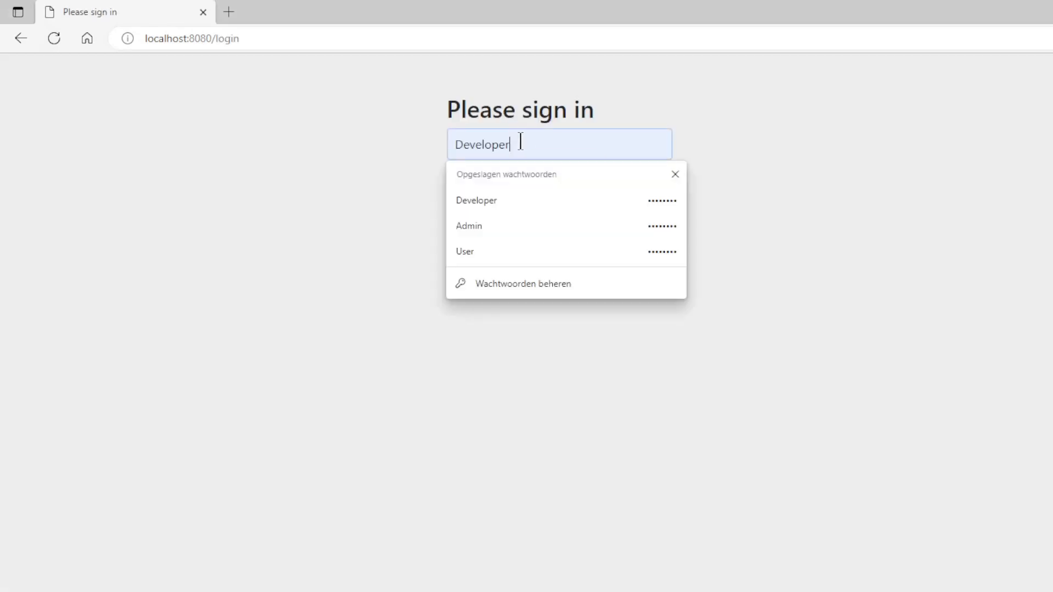
pyautogui.click(475, 200)
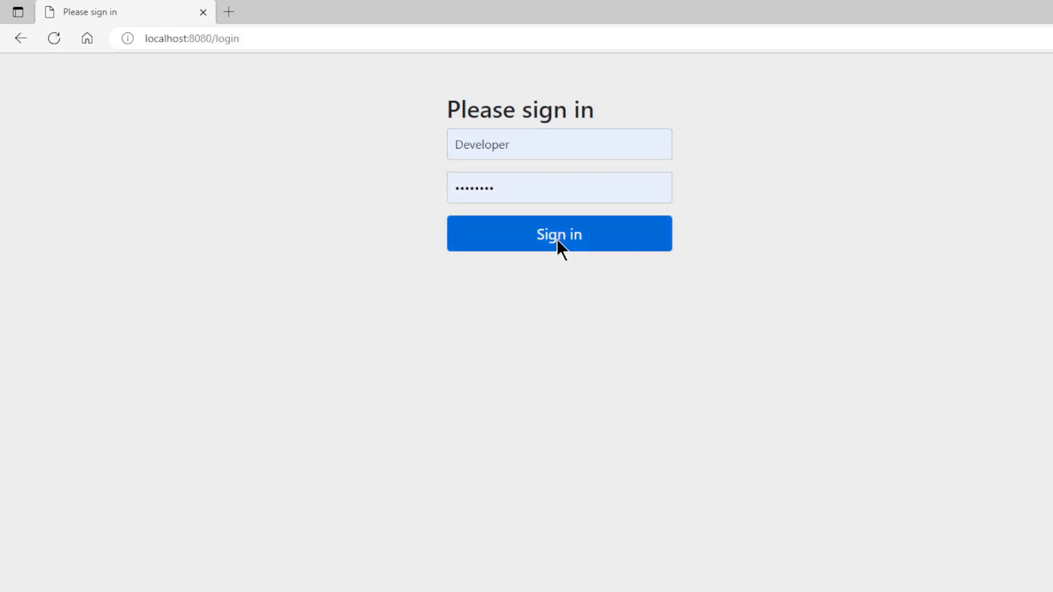
pyautogui.click(559, 234)
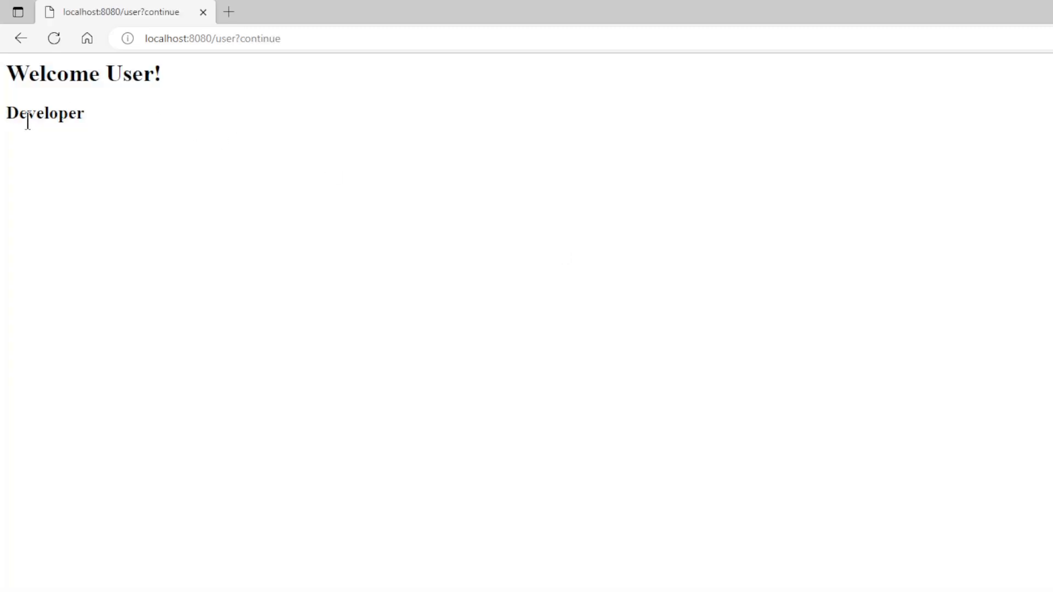
pyautogui.moveTo(114, 126)
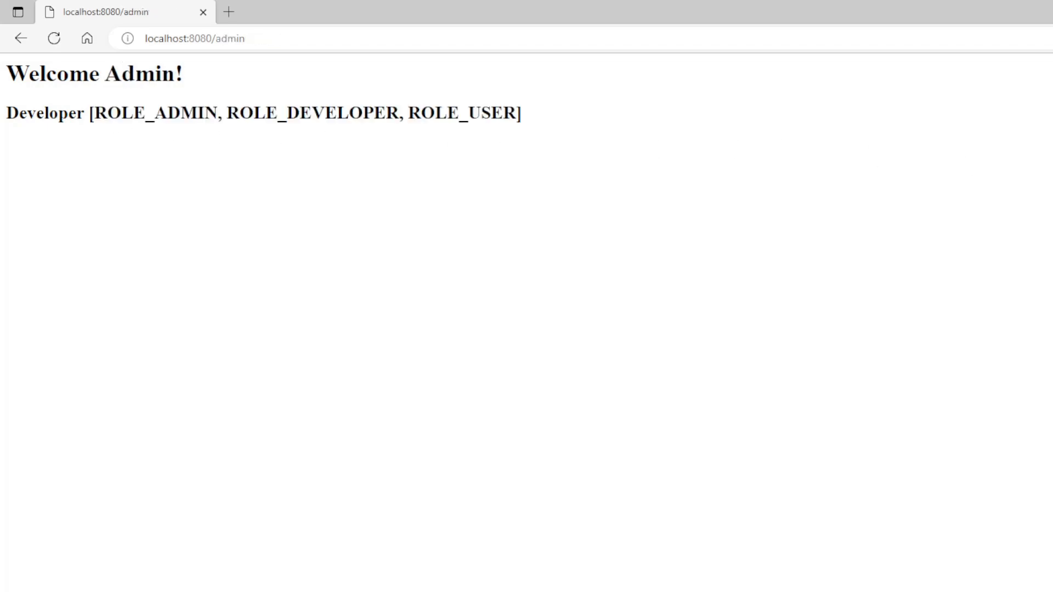
pyautogui.moveTo(550, 116)
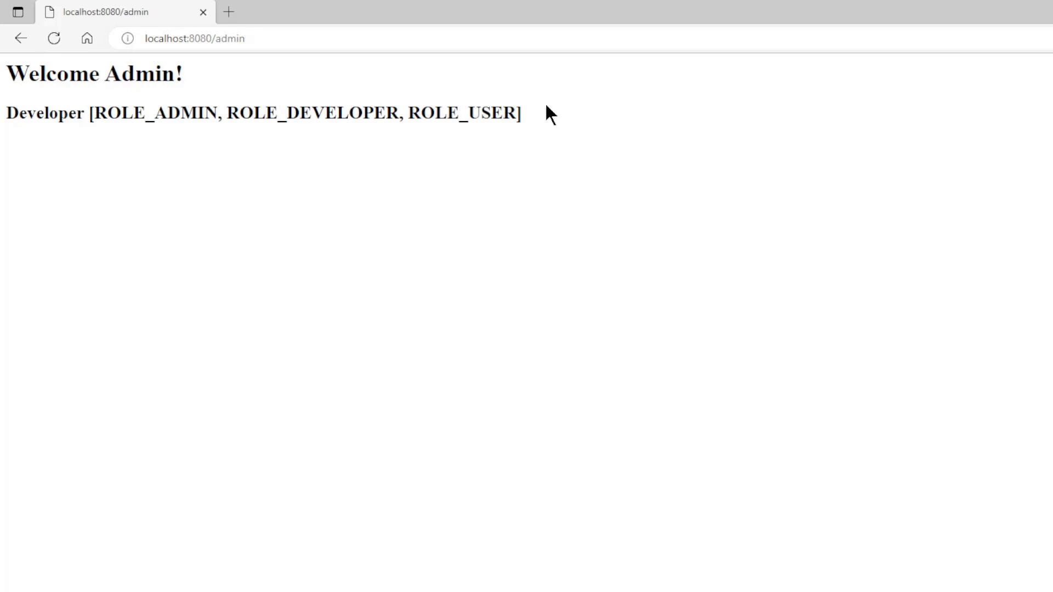
pyautogui.moveTo(265, 111)
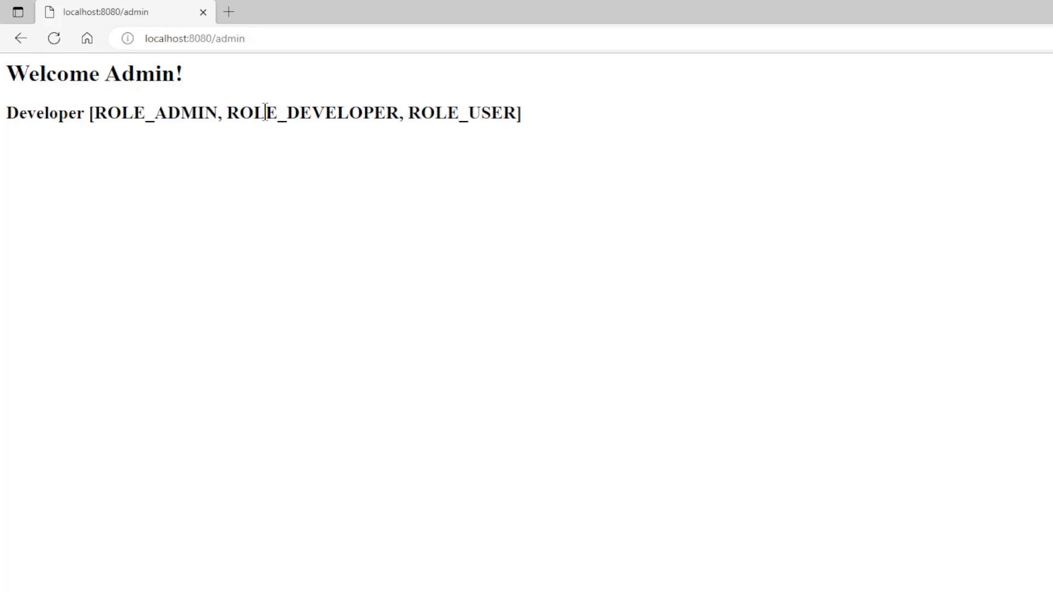